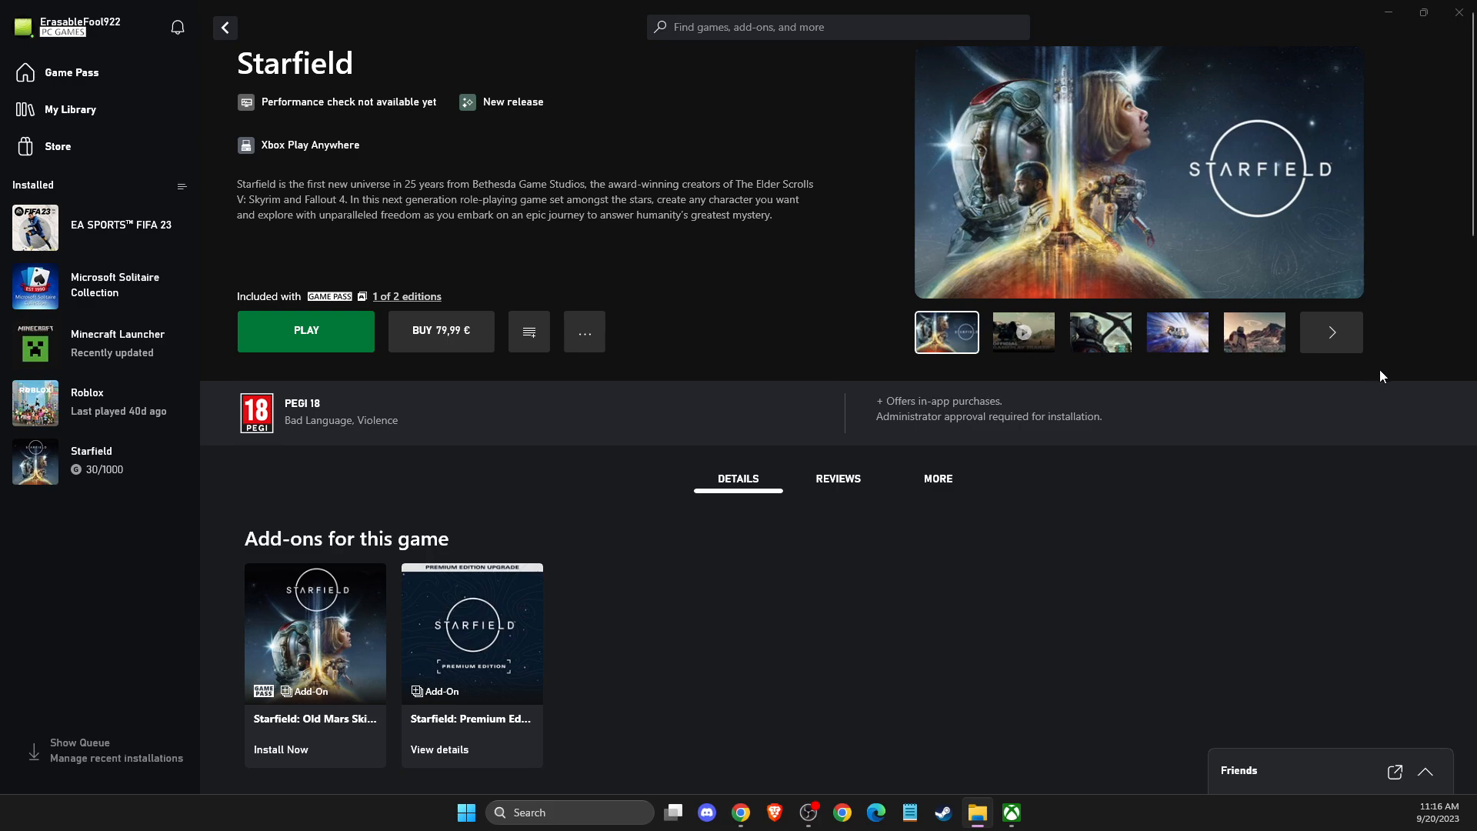
mouse_move(754, 303)
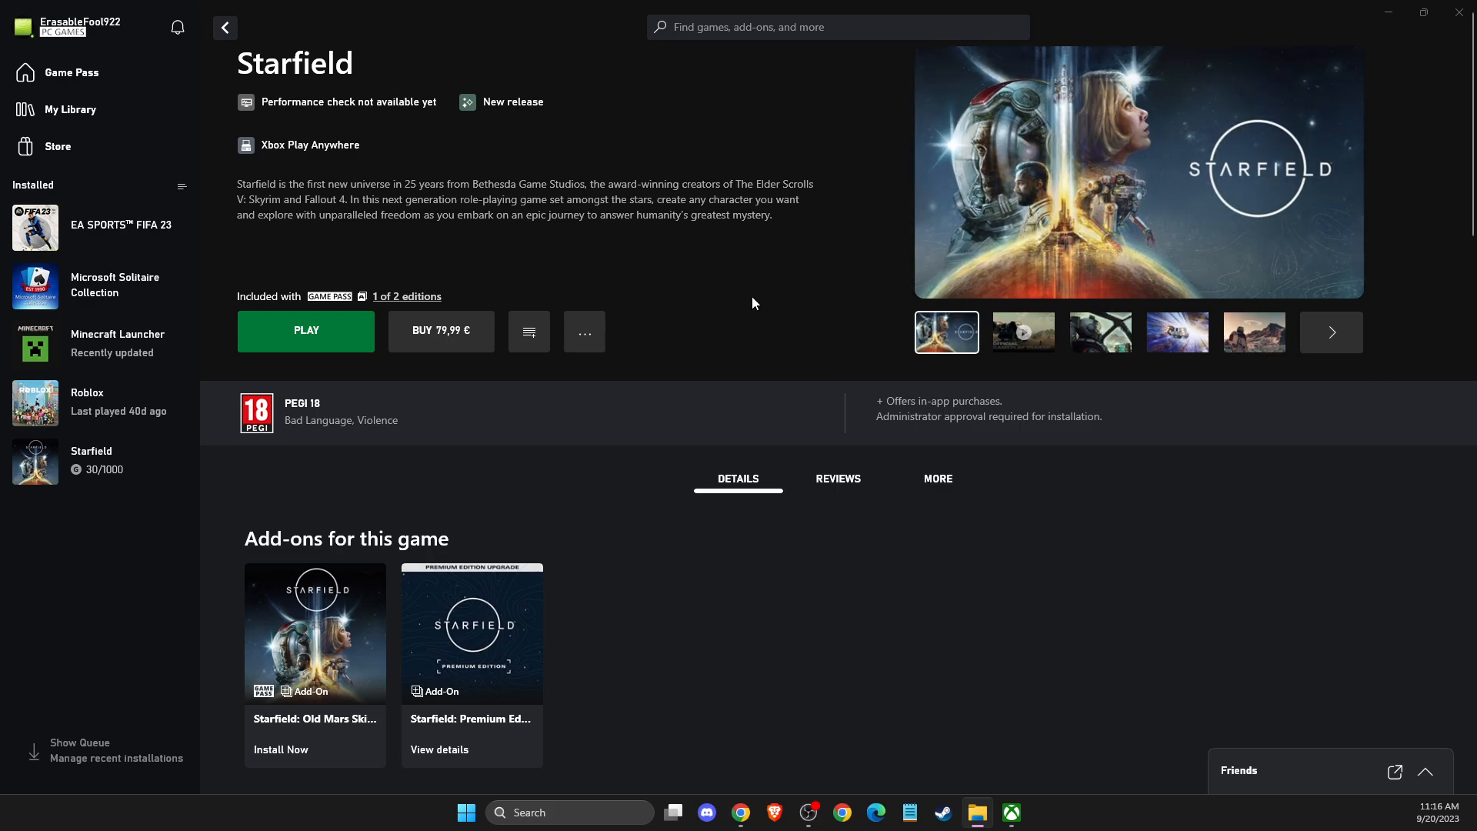
mouse_move(673, 267)
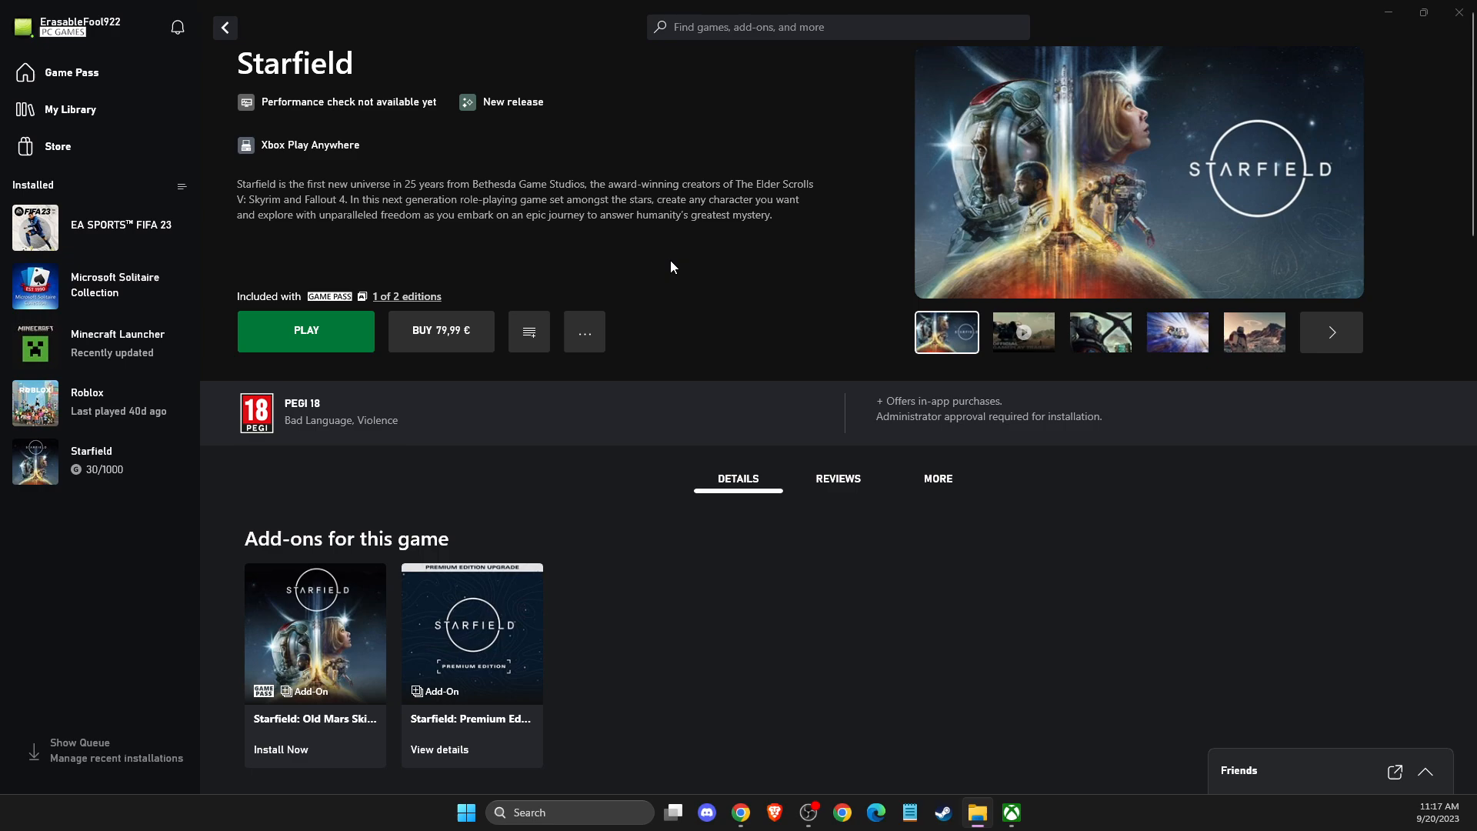
mouse_move(656, 261)
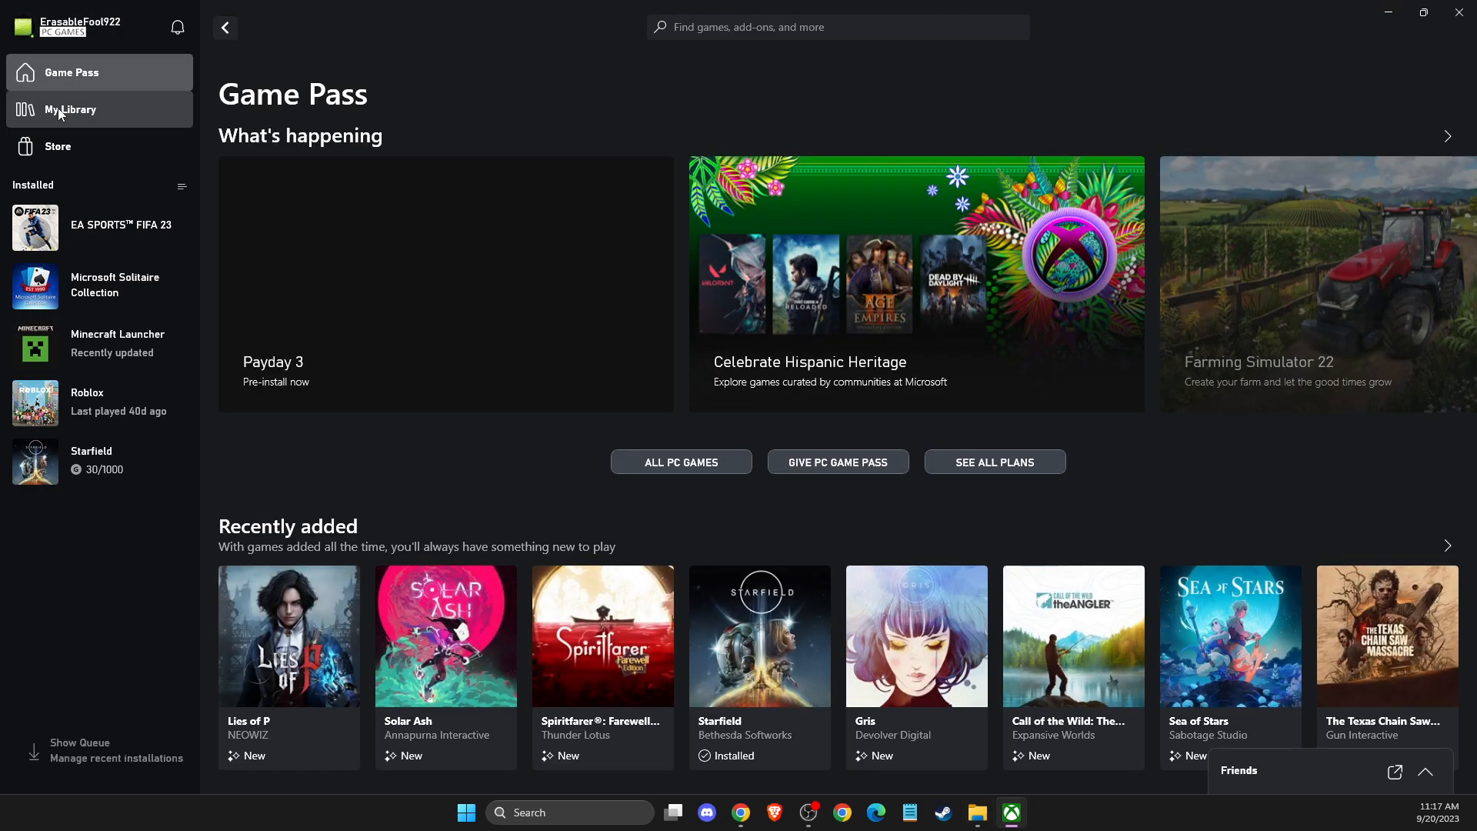
Show My Library and bring the My PC games section with Starfield into view
left_click(70, 109)
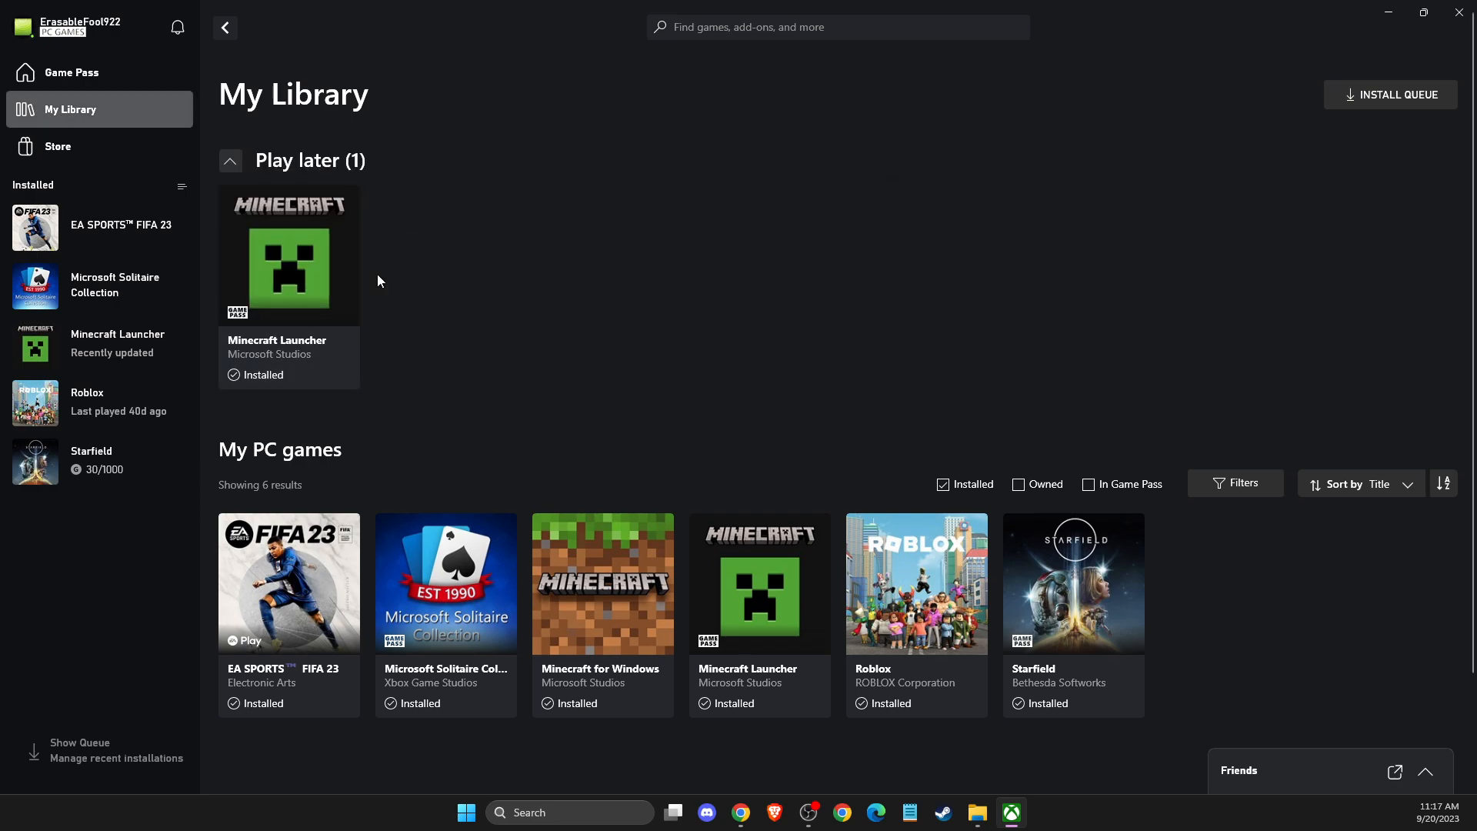
mouse_move(580, 314)
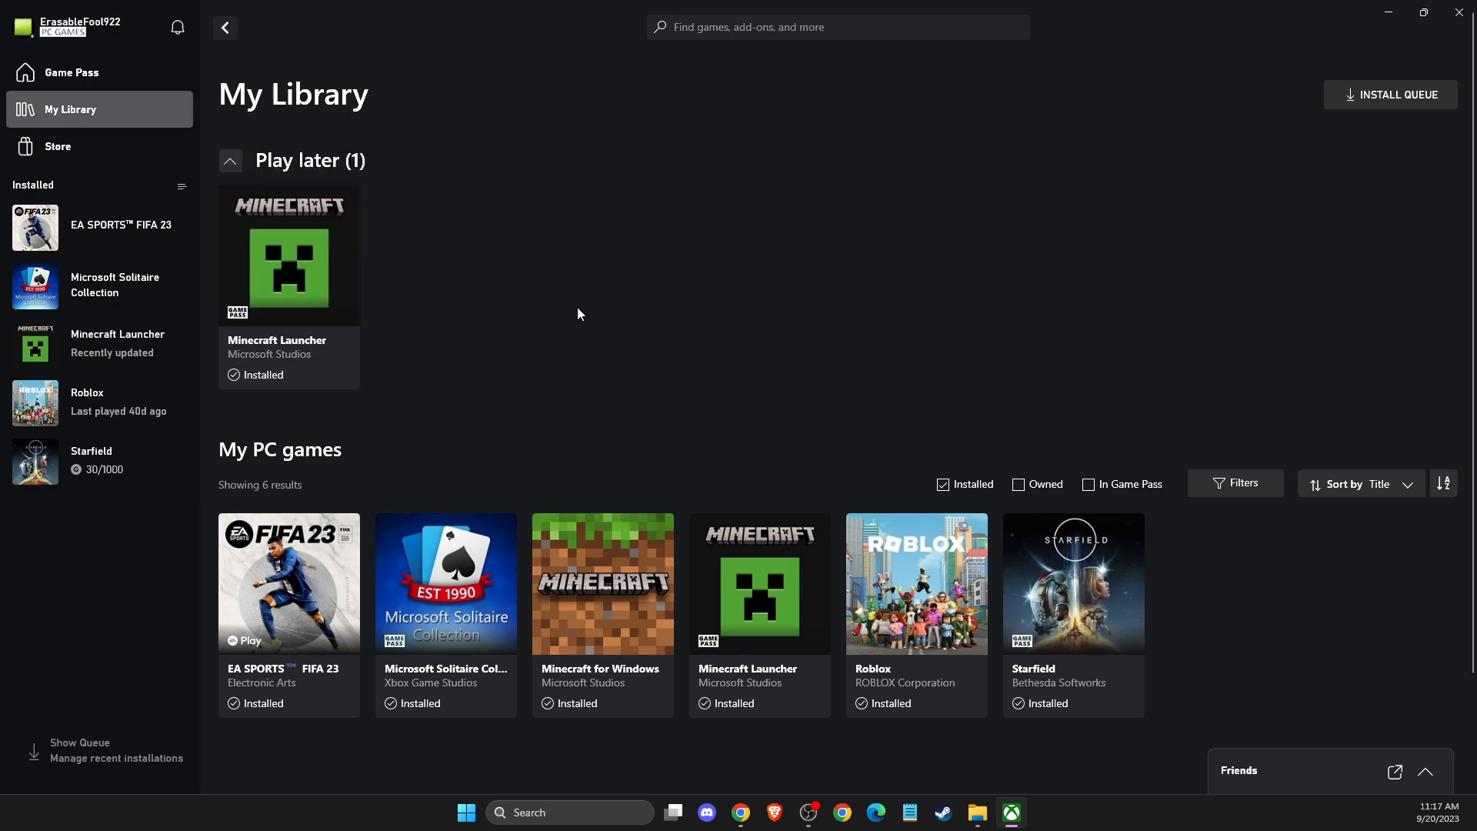
mouse_move(124, 191)
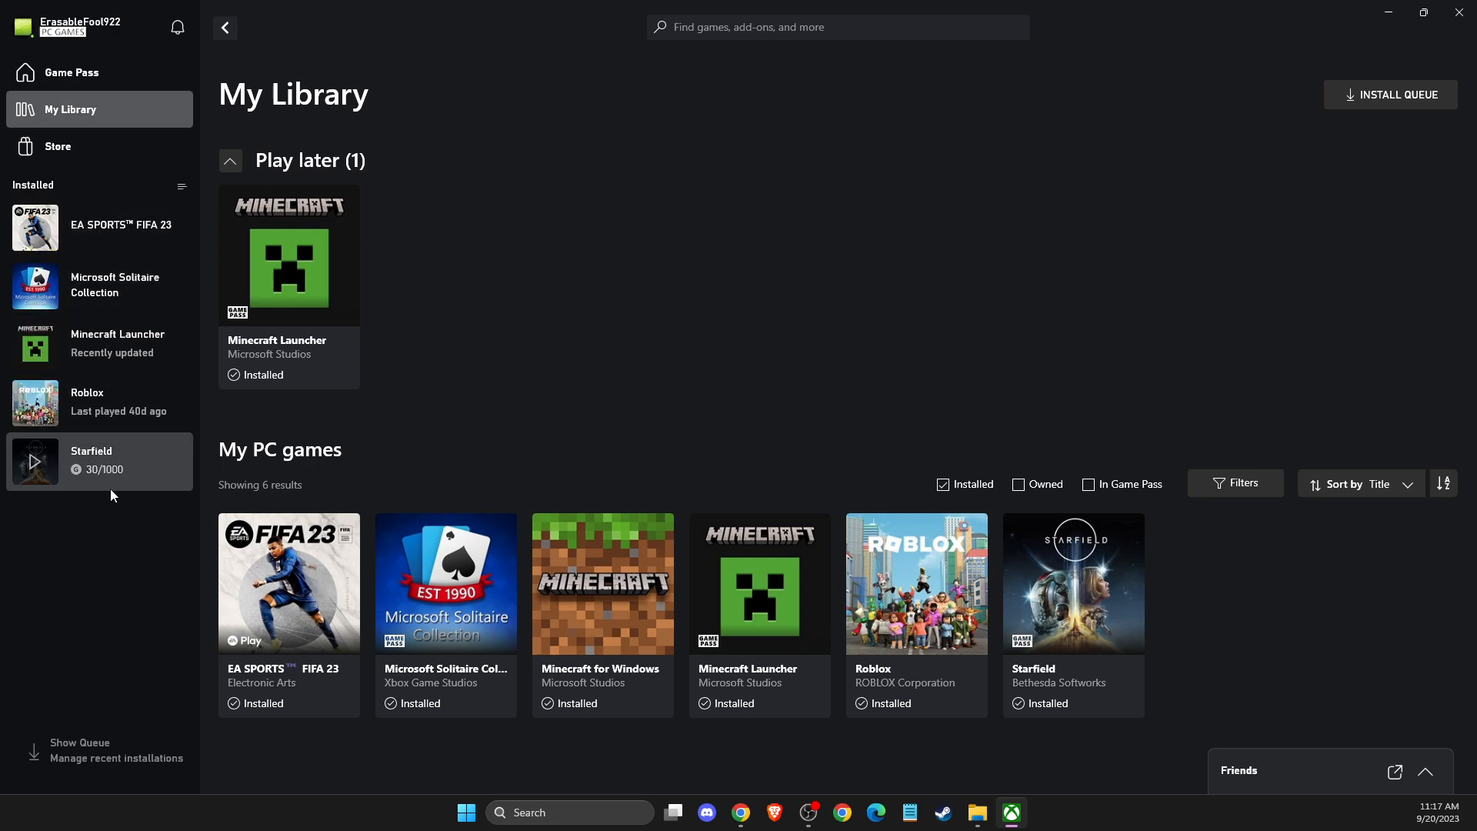
mouse_move(106, 235)
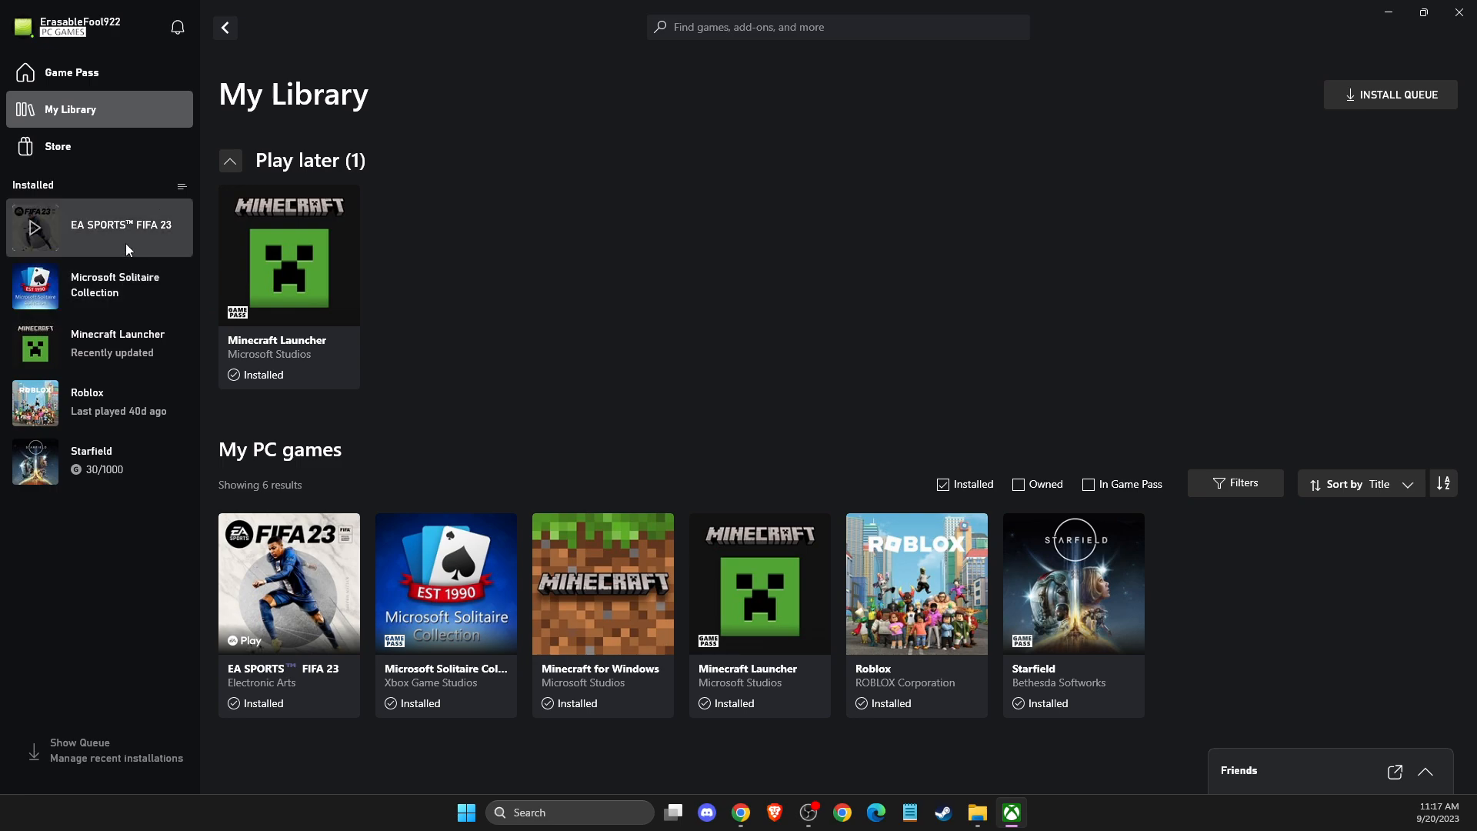
mouse_move(106, 257)
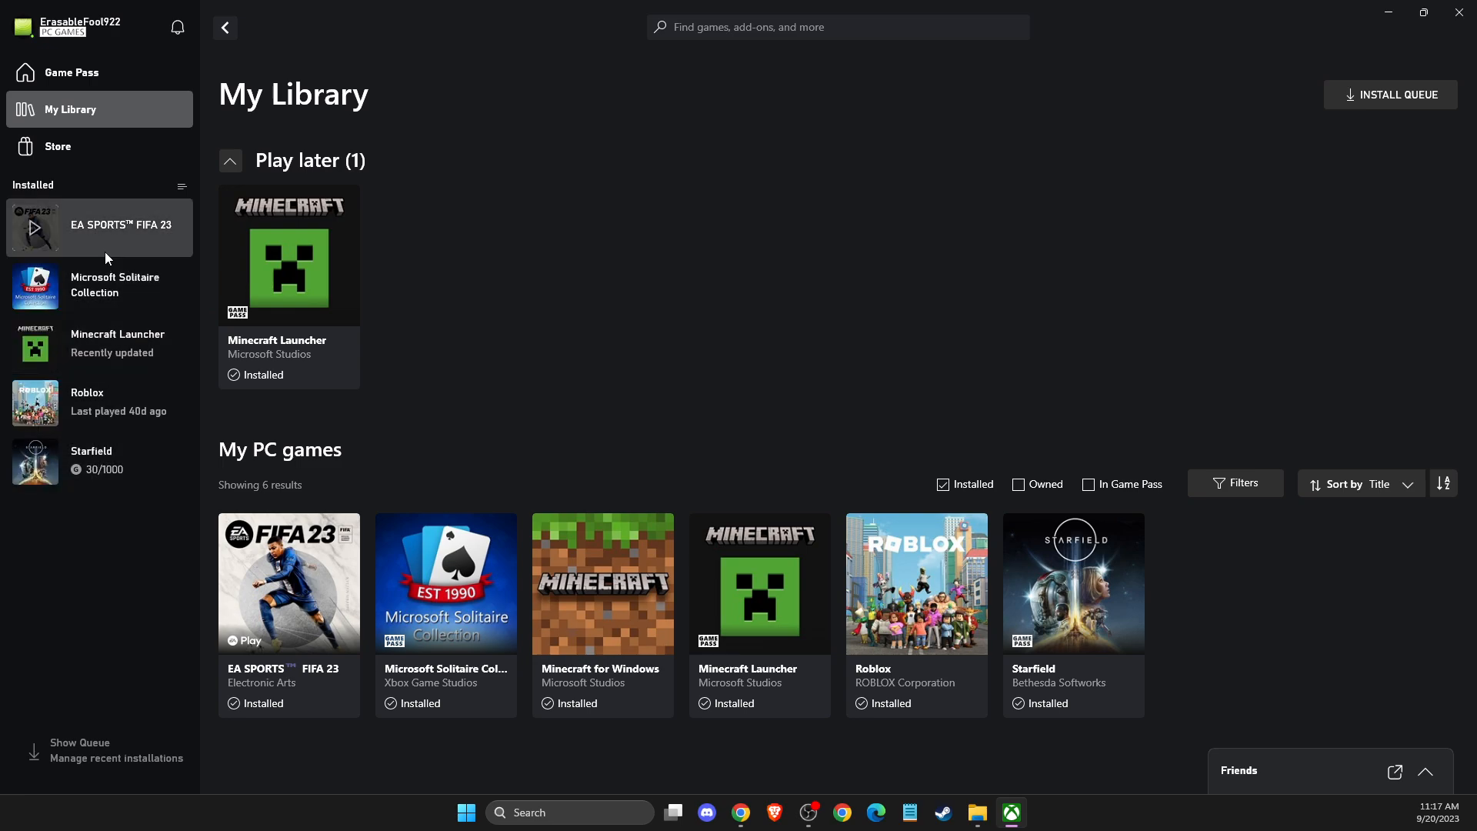
mouse_move(119, 396)
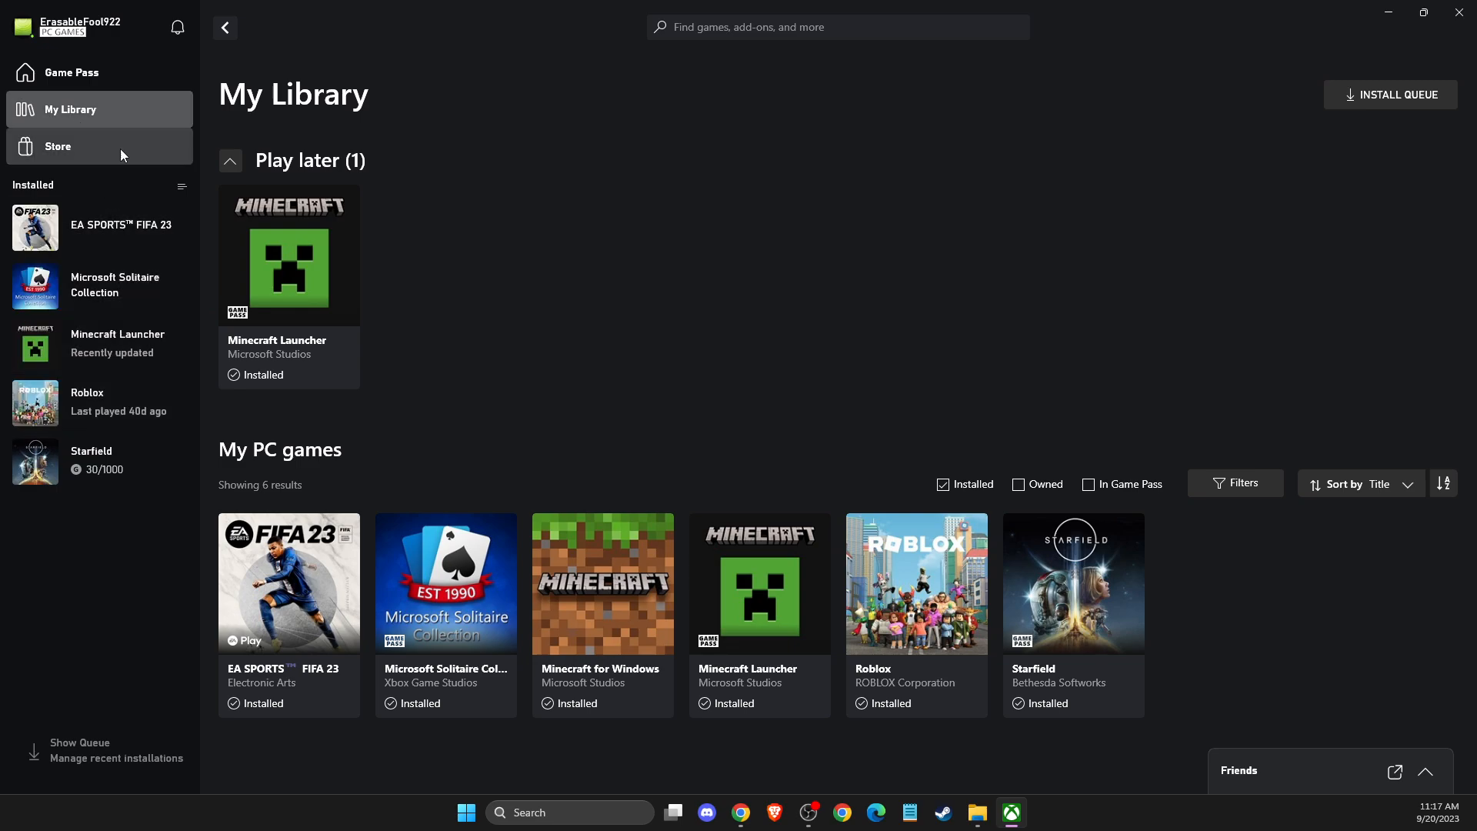
mouse_move(453, 464)
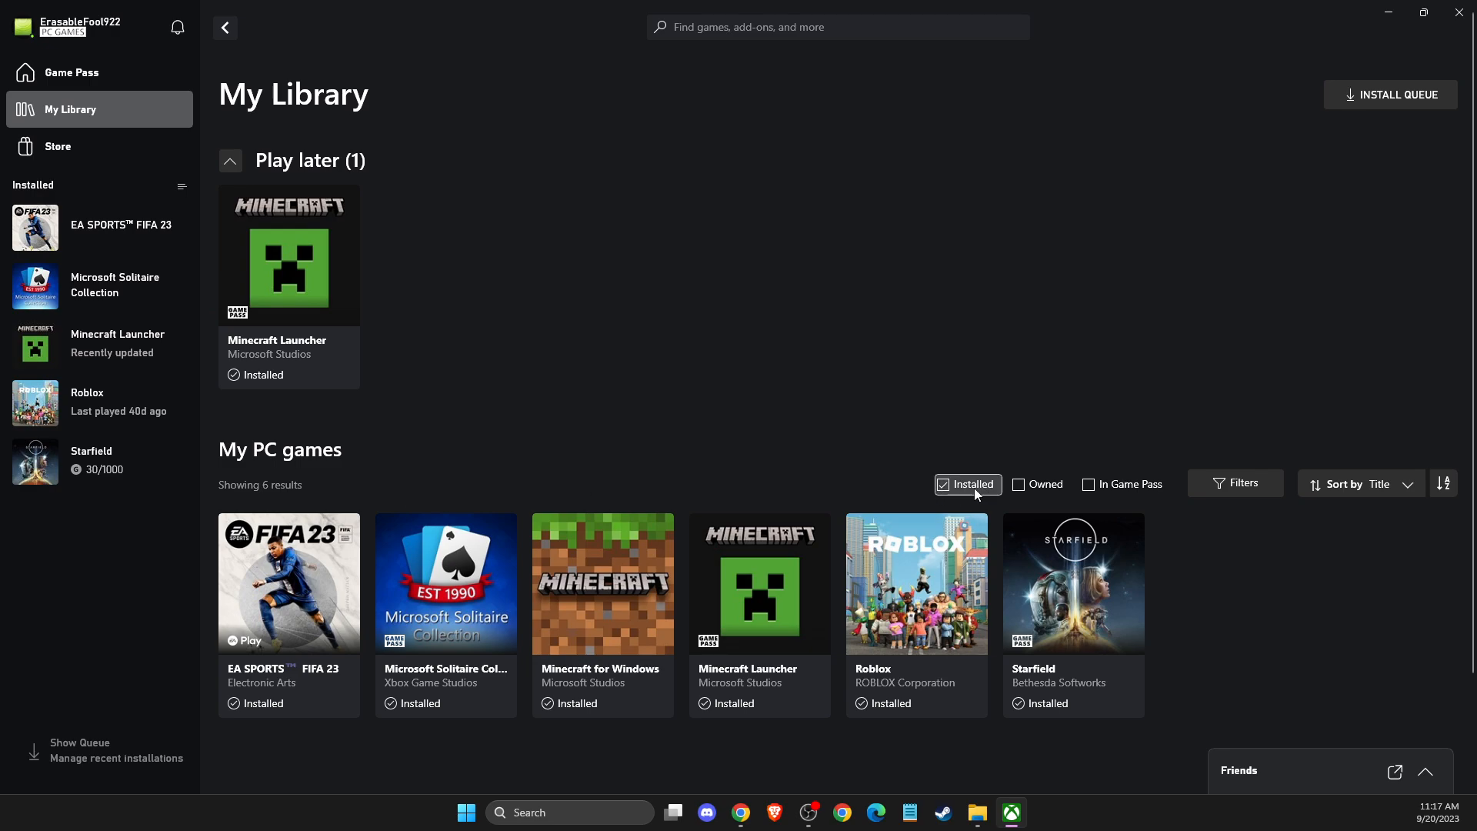
scroll("down", 3)
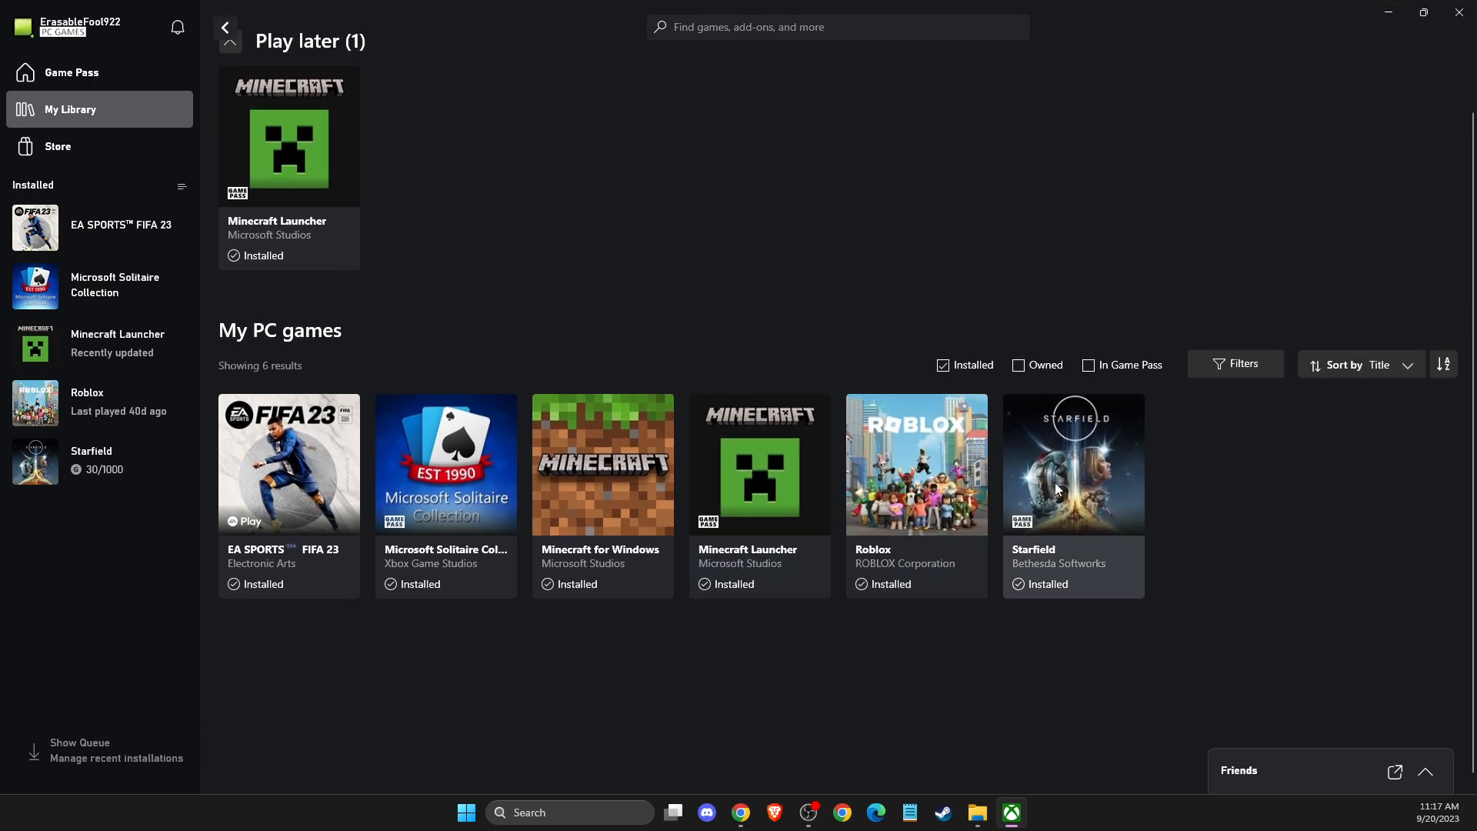
Go to Starfield's game page and reveal its More actions menu beside Buy
left_click(1073, 464)
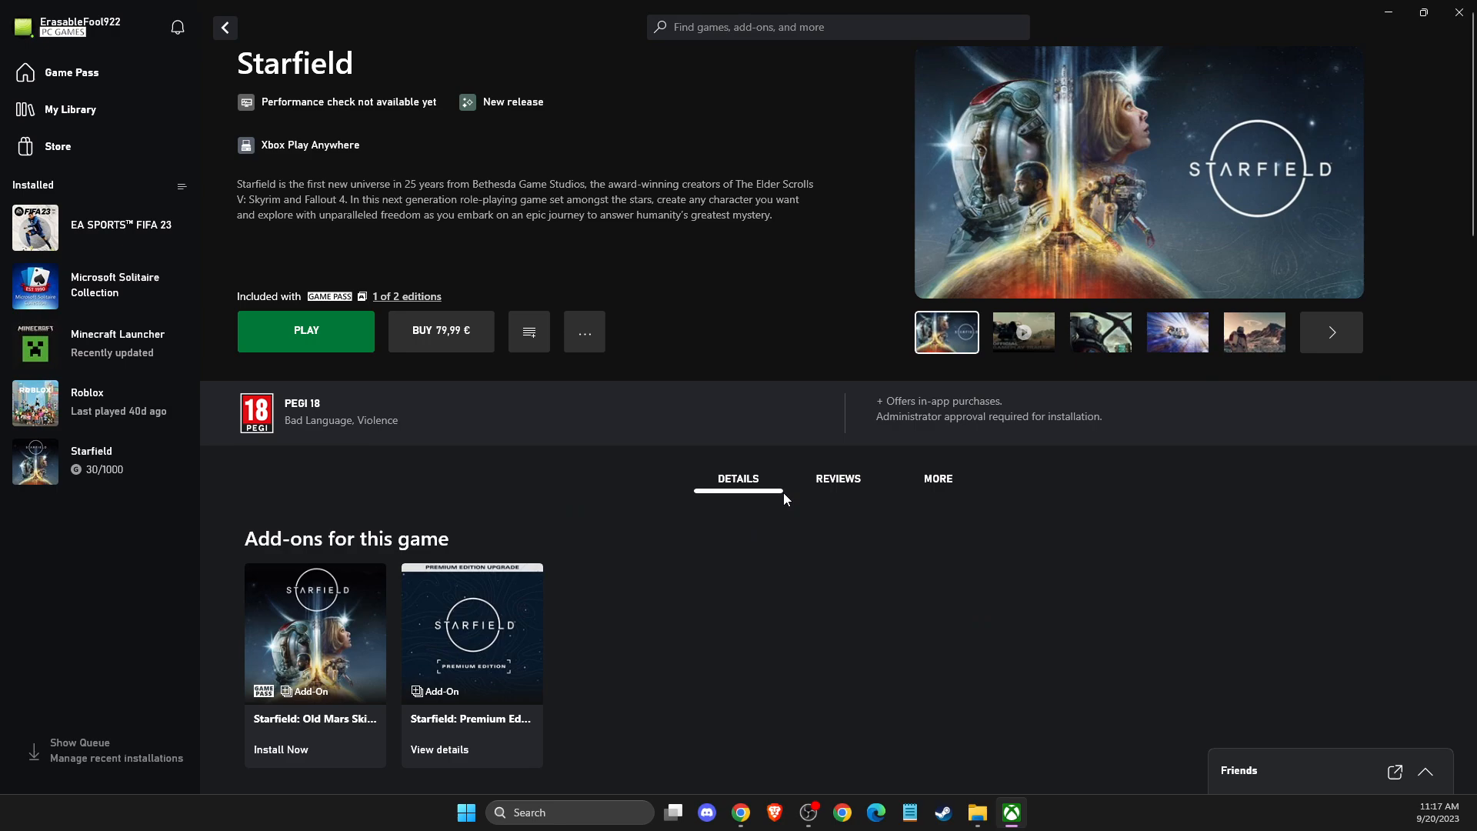
mouse_move(316, 349)
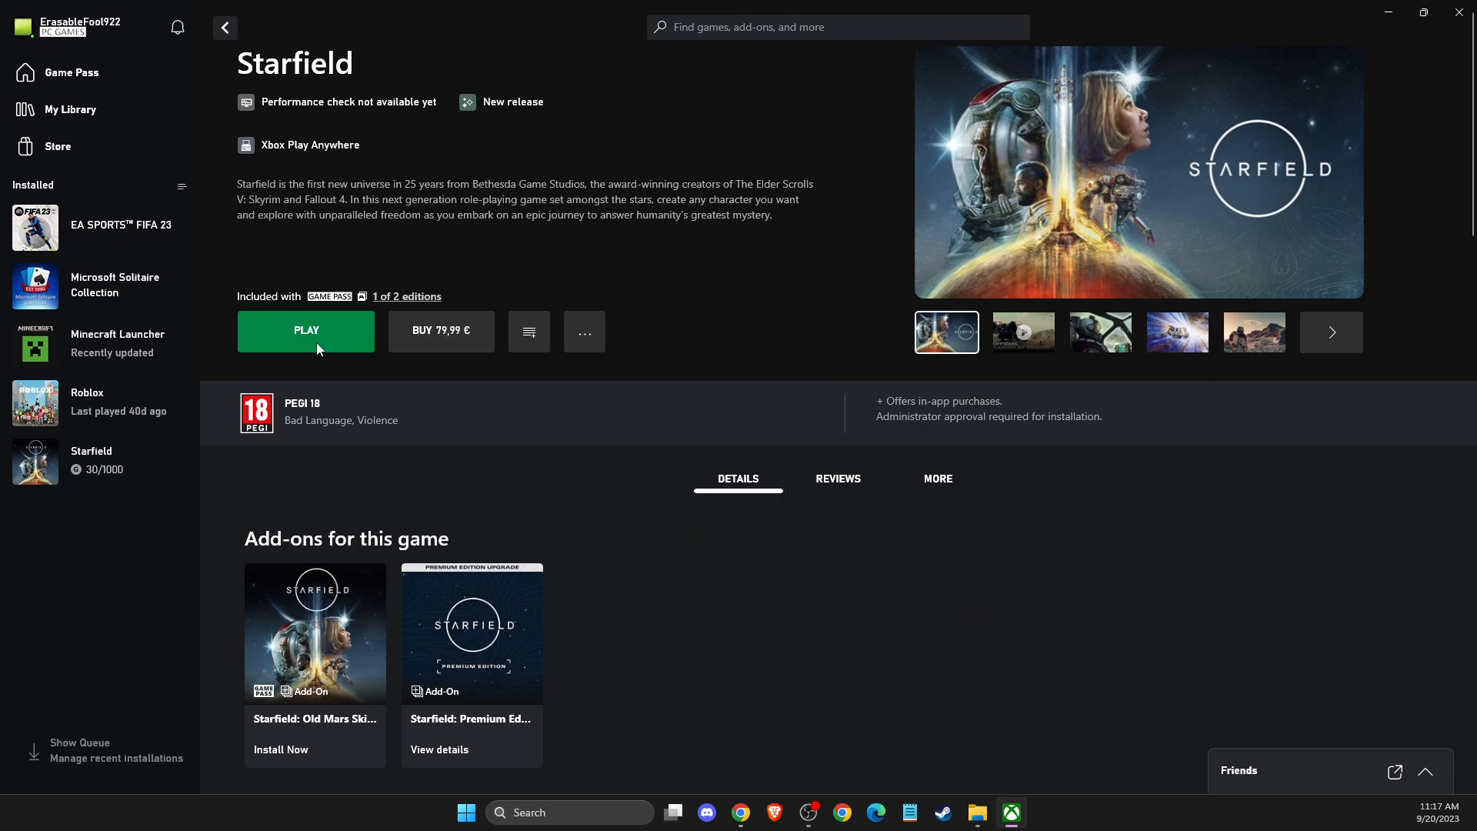
mouse_move(279, 350)
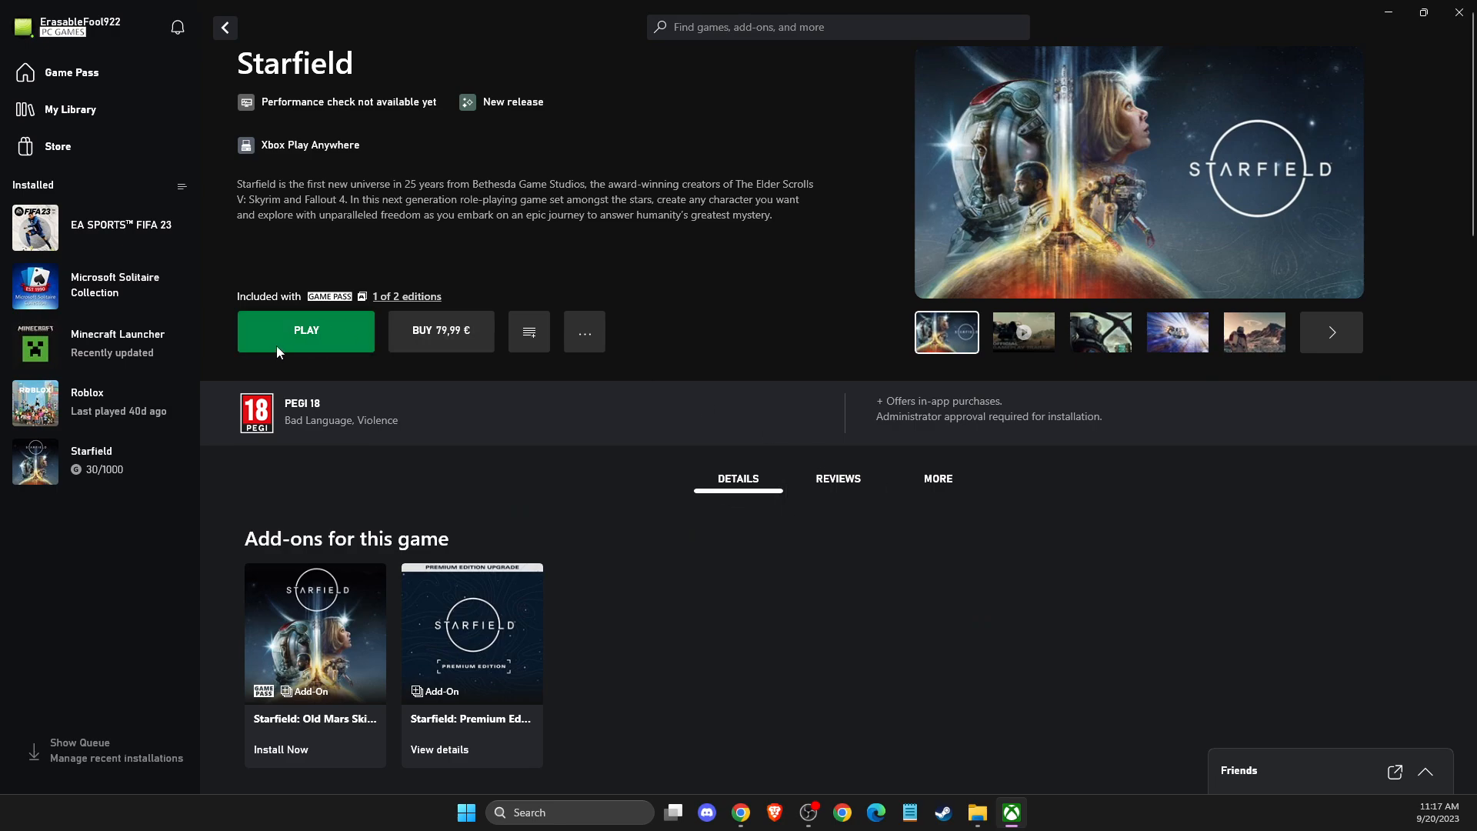
mouse_move(585, 332)
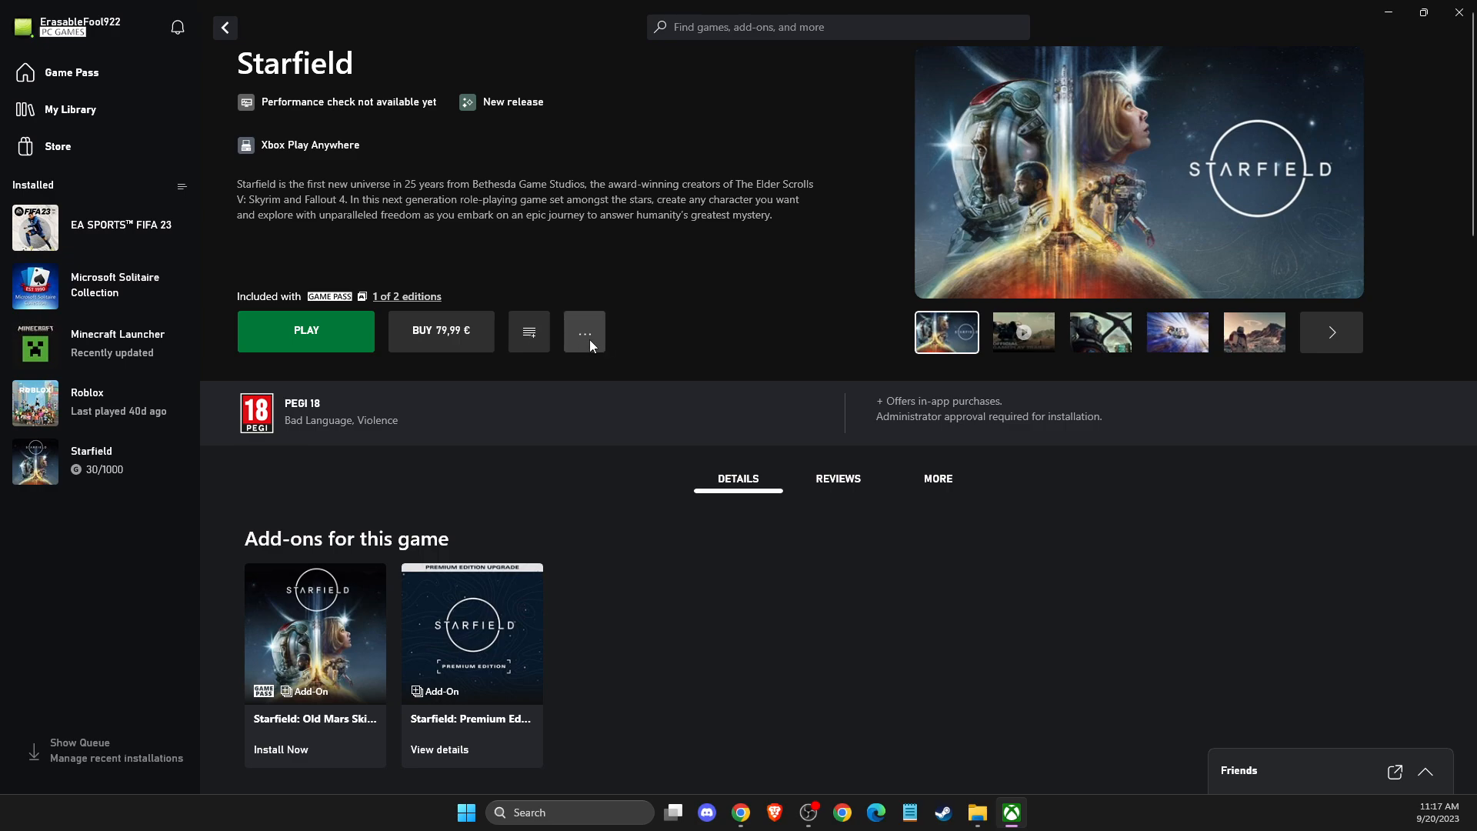
mouse_move(585, 331)
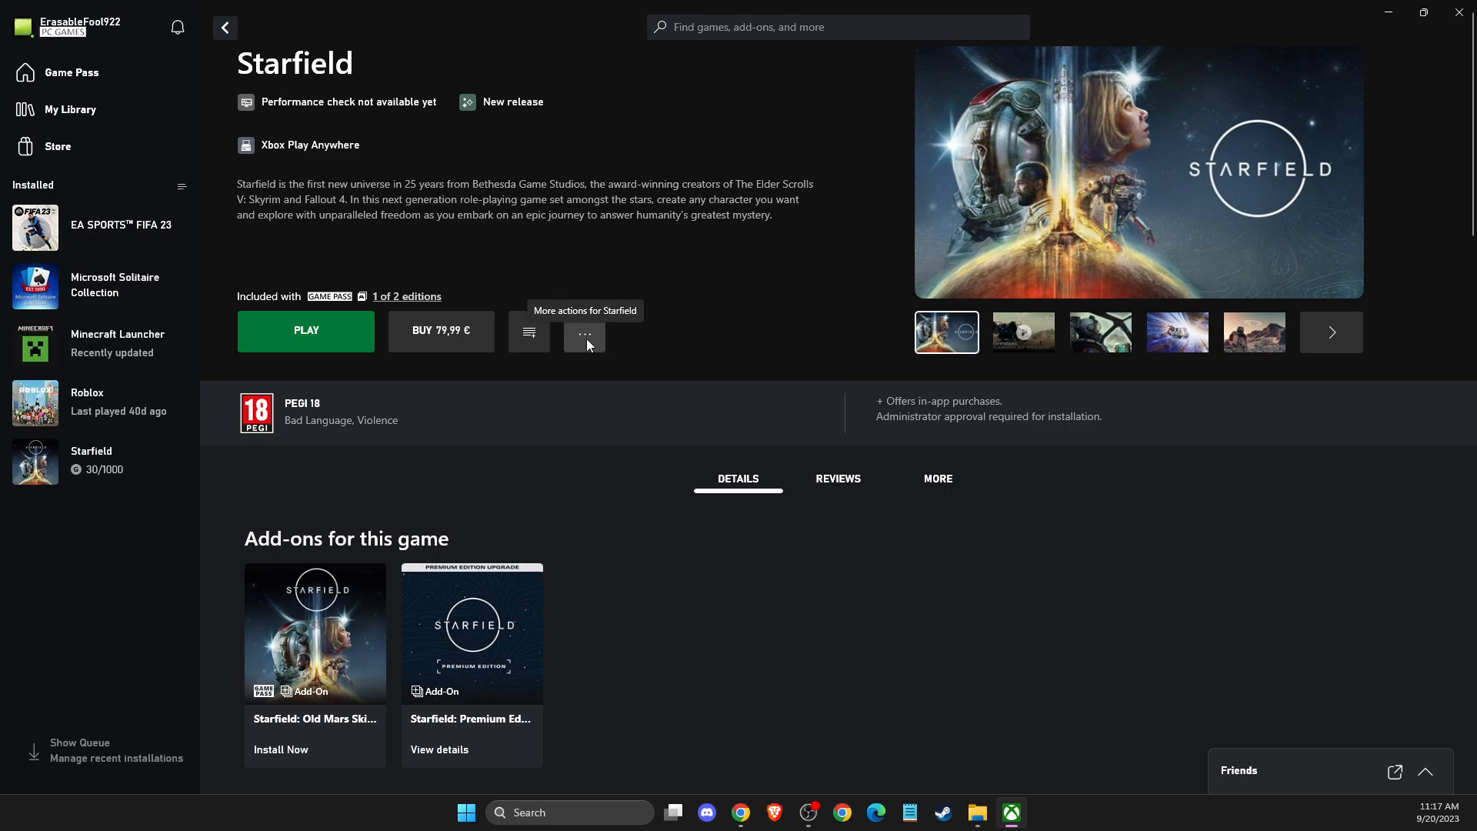
left_click(584, 335)
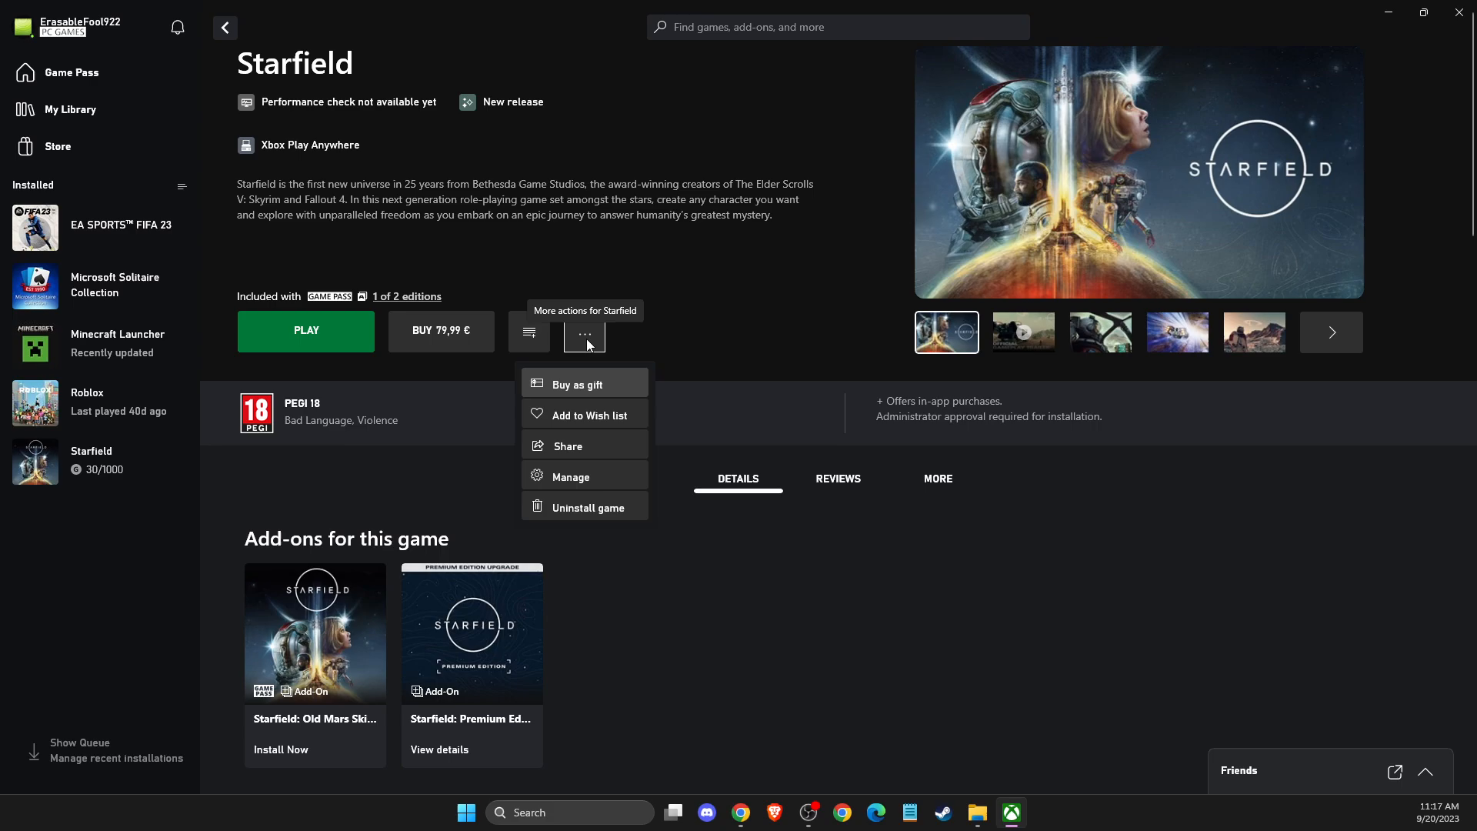
Create the Starfield desktop shortcut from Manage, then minimize Xbox to show it on the desktop
left_click(571, 476)
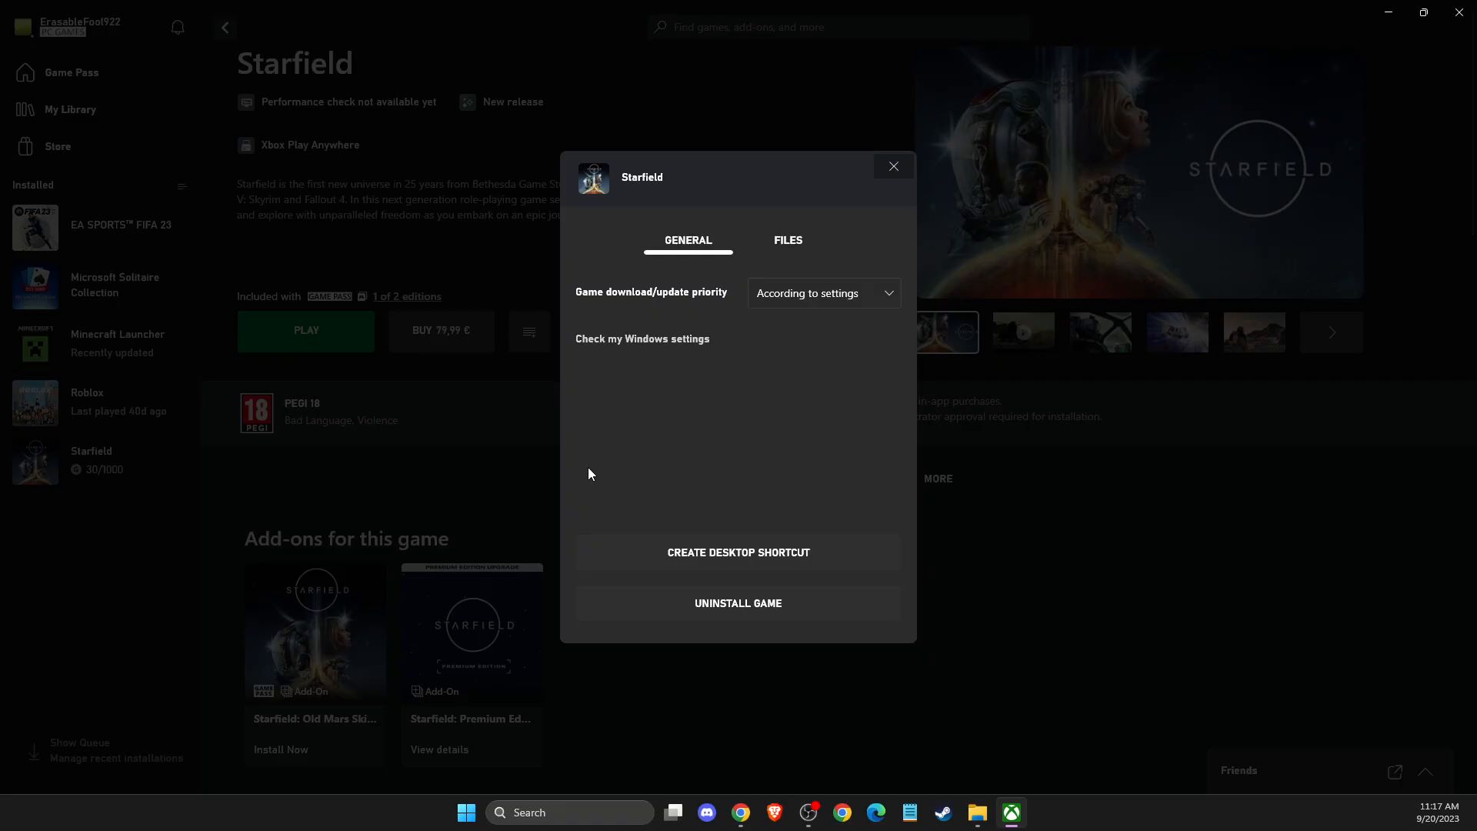
mouse_move(697, 528)
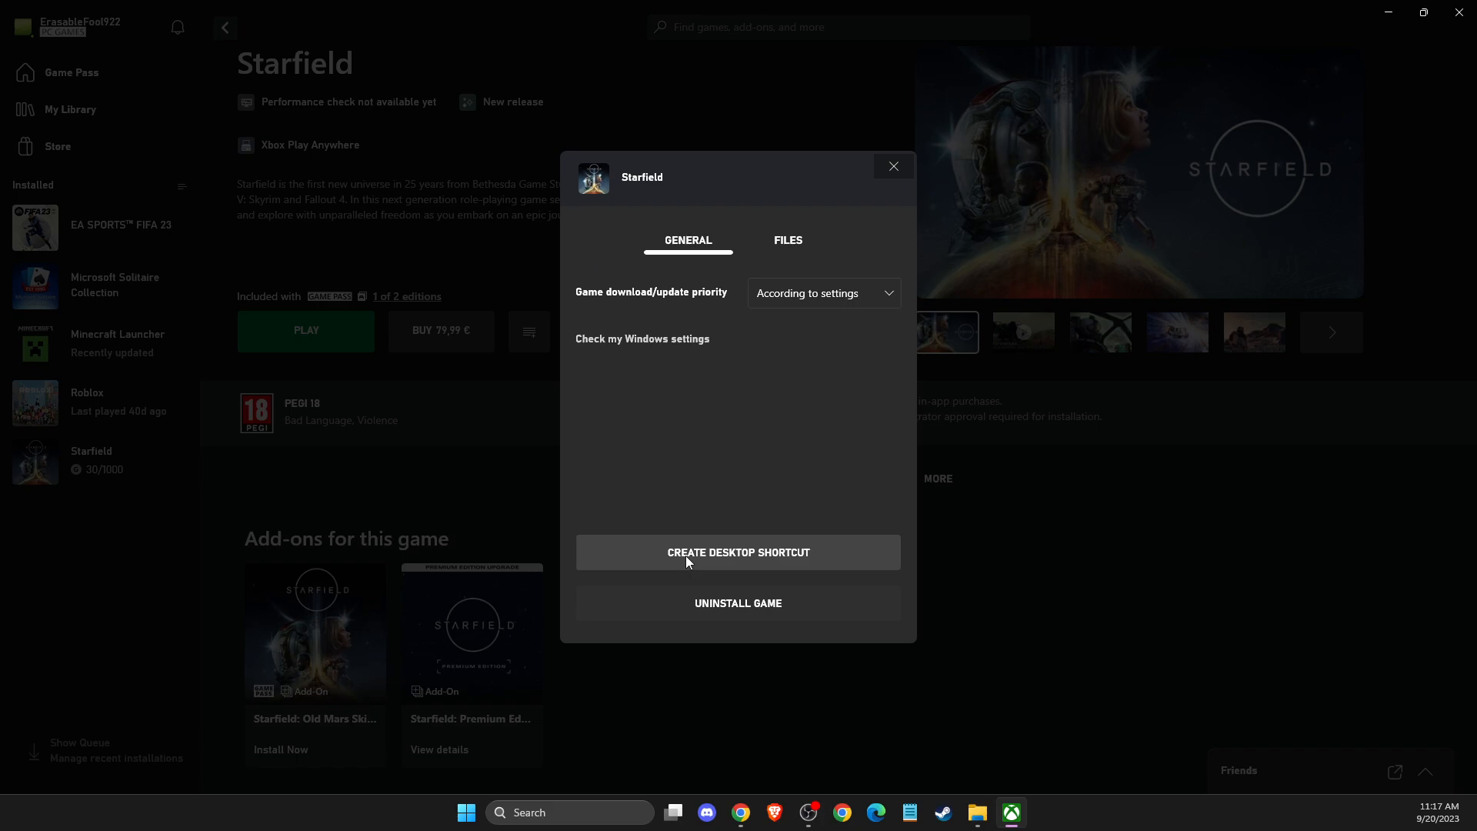
mouse_move(682, 563)
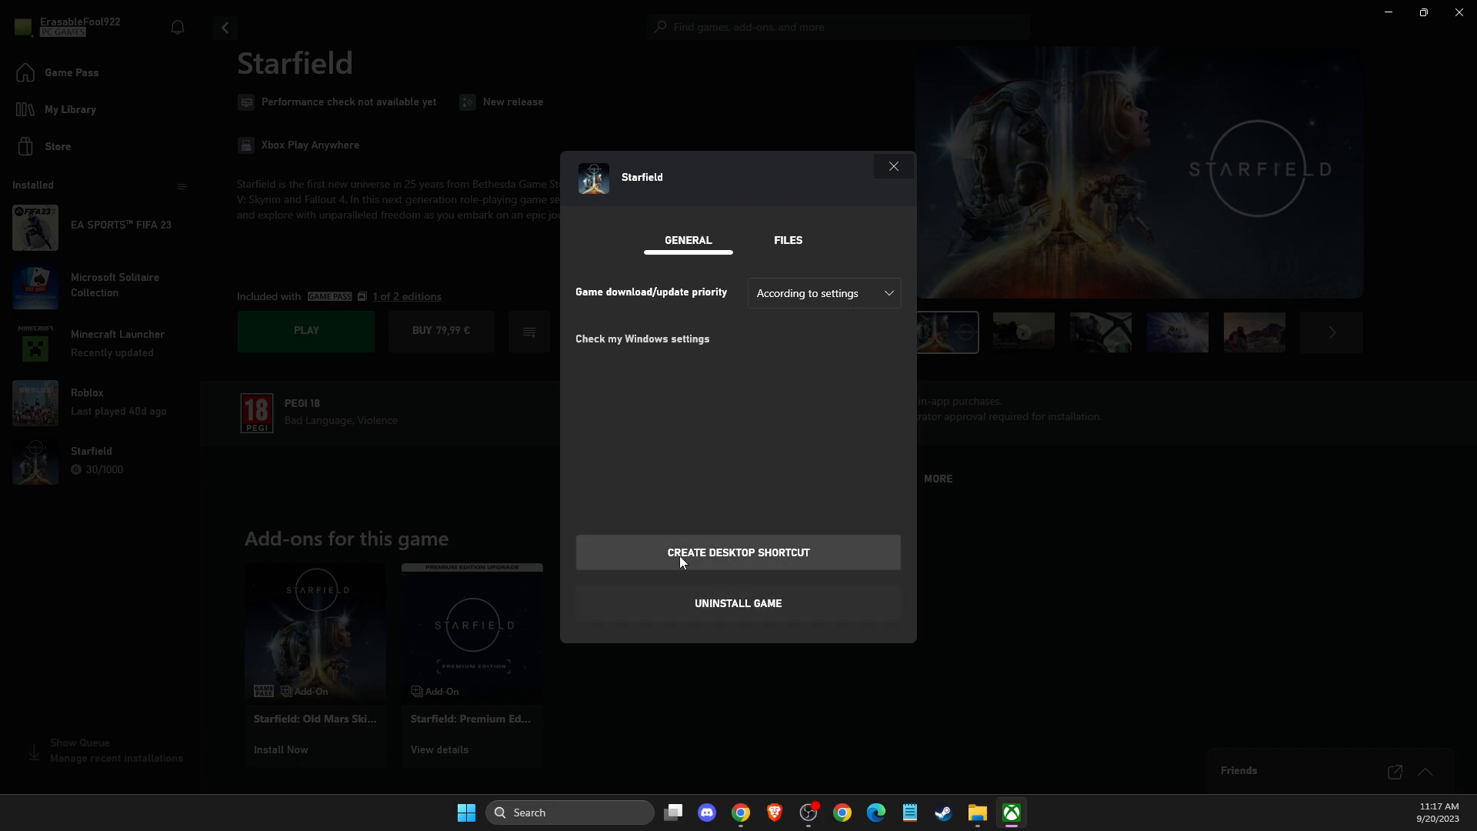
mouse_move(749, 526)
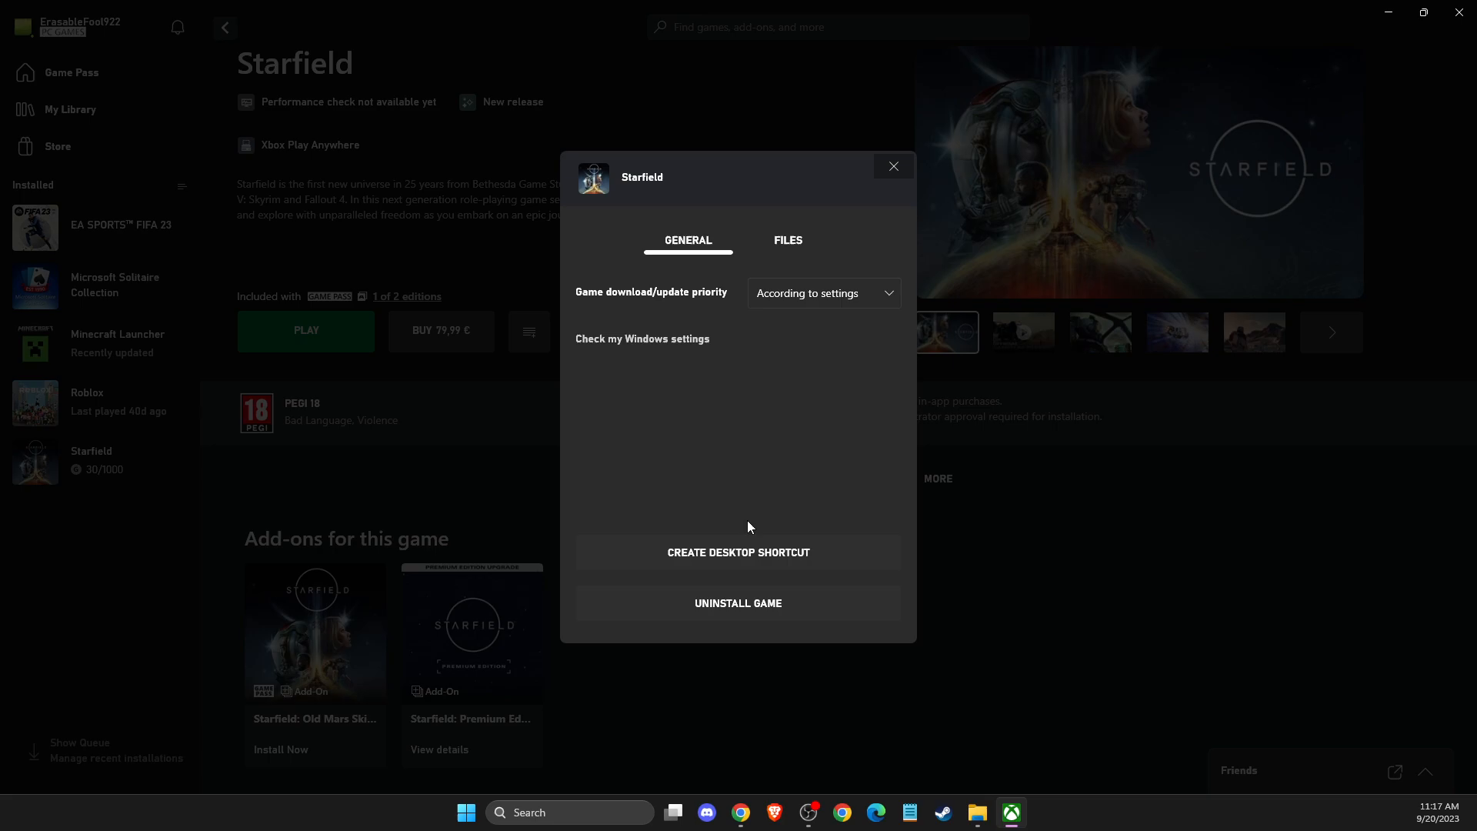
left_click(893, 165)
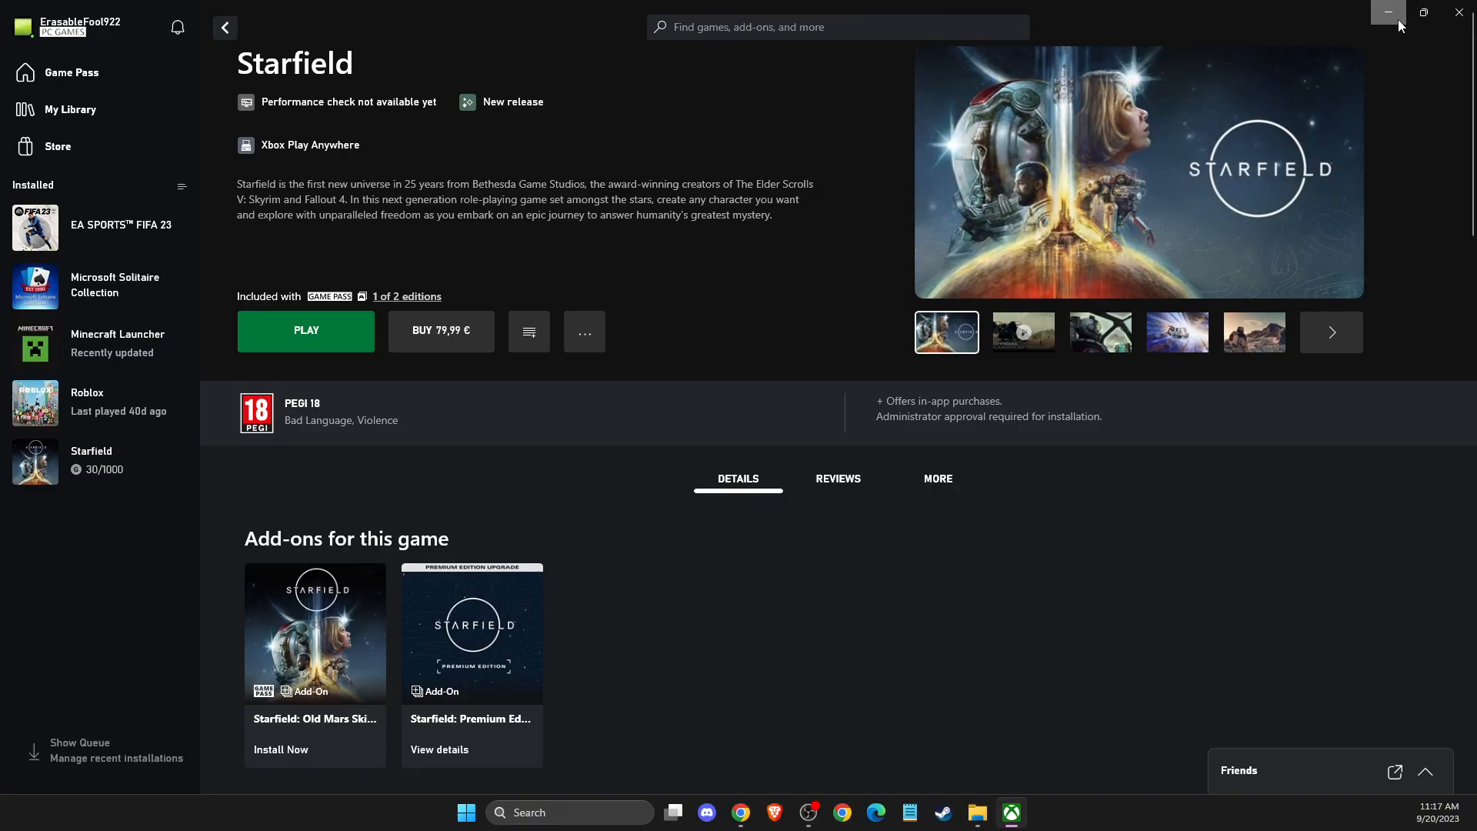
left_click(1387, 12)
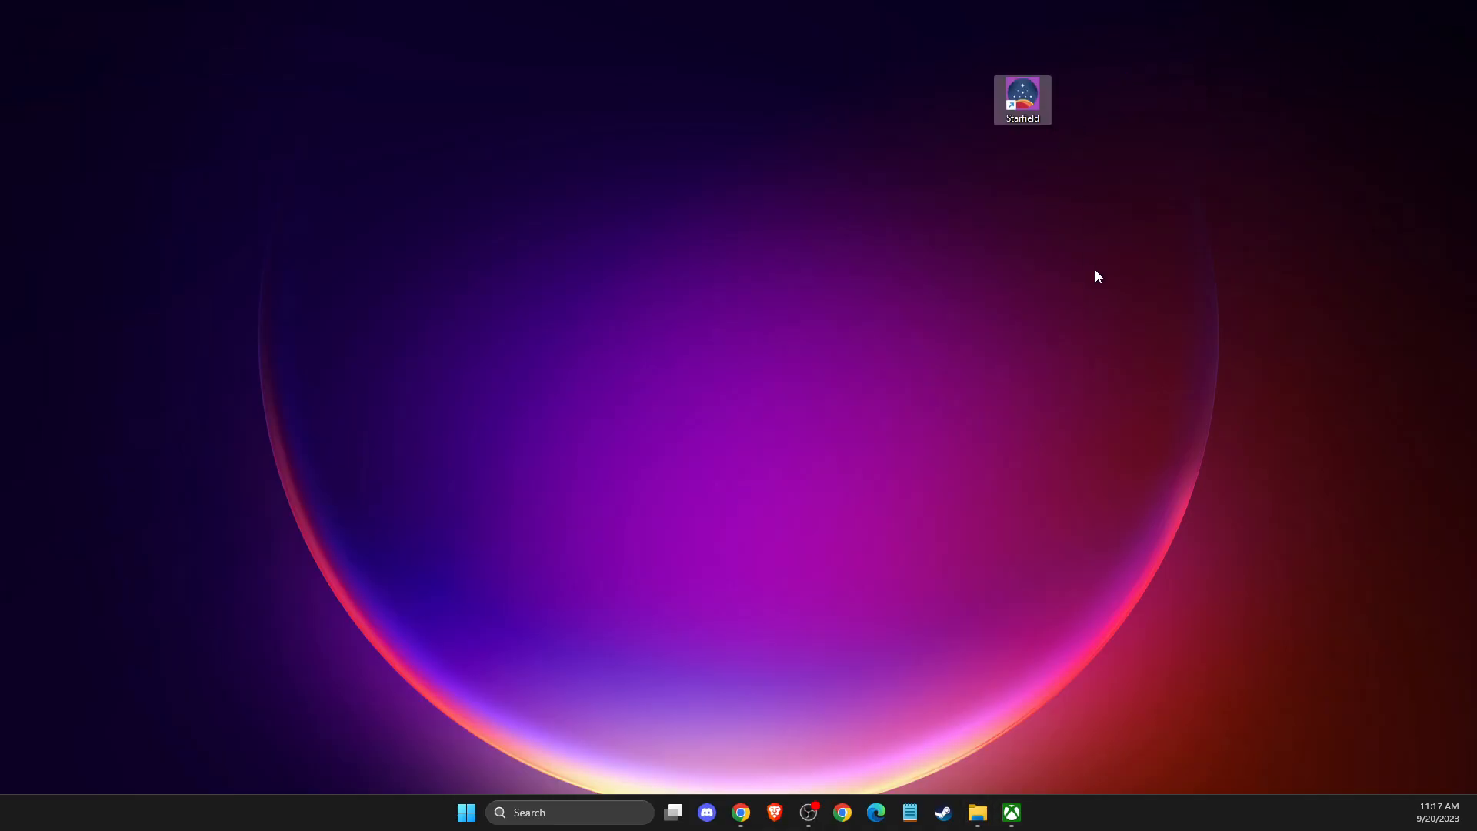